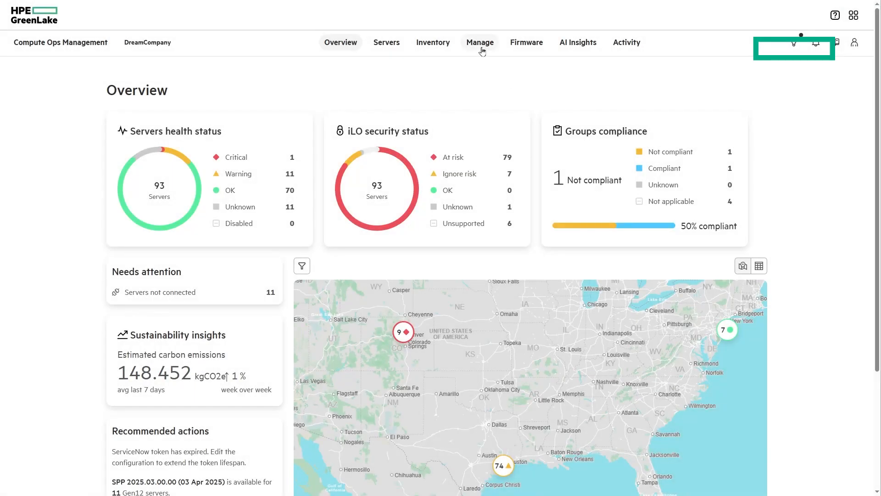
Go to the Active health system log analyzer page from Manage
click(479, 42)
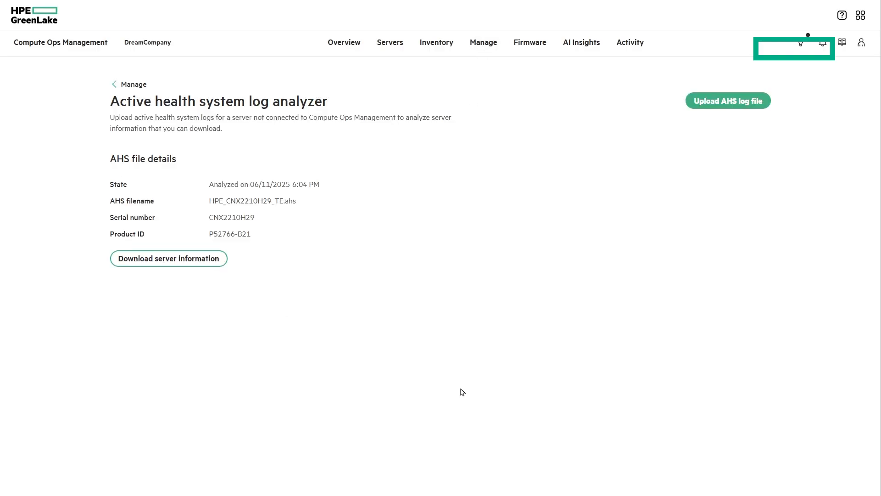
mouse_move(733, 110)
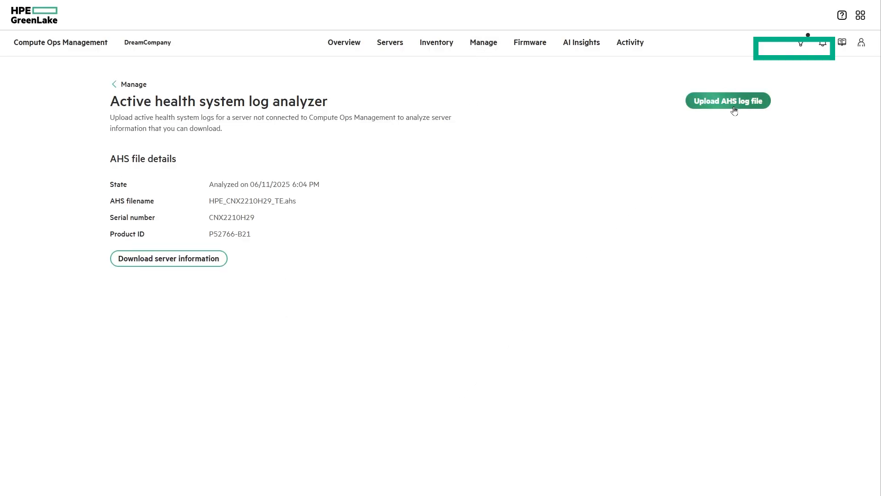
Upload and analyze HPE_K30APP0069_LV.ahs, then download and open its server information spreadsheet
click(727, 101)
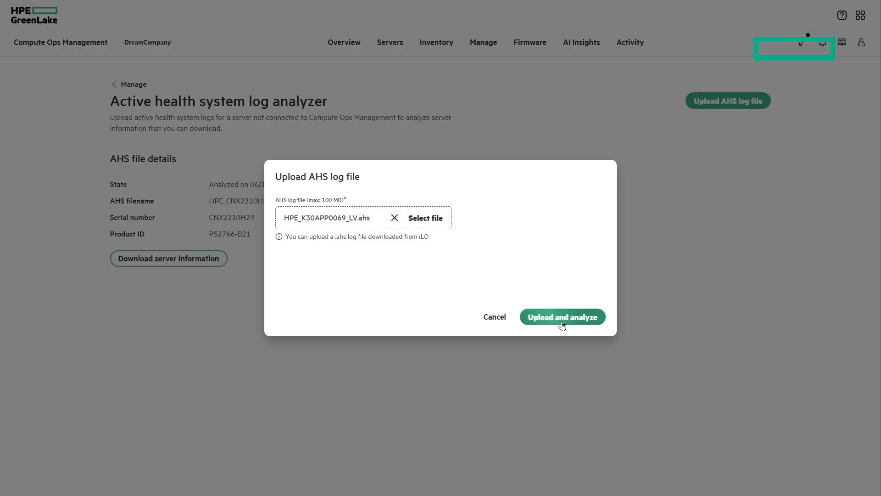
click(562, 316)
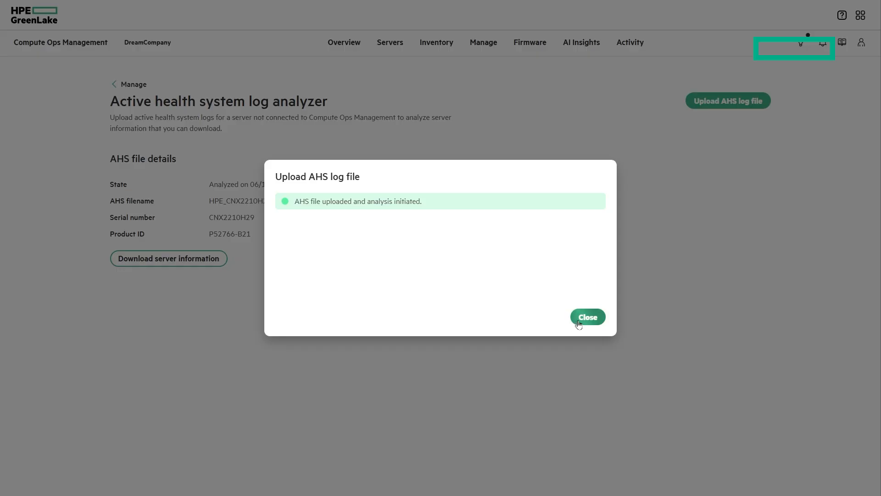
click(587, 316)
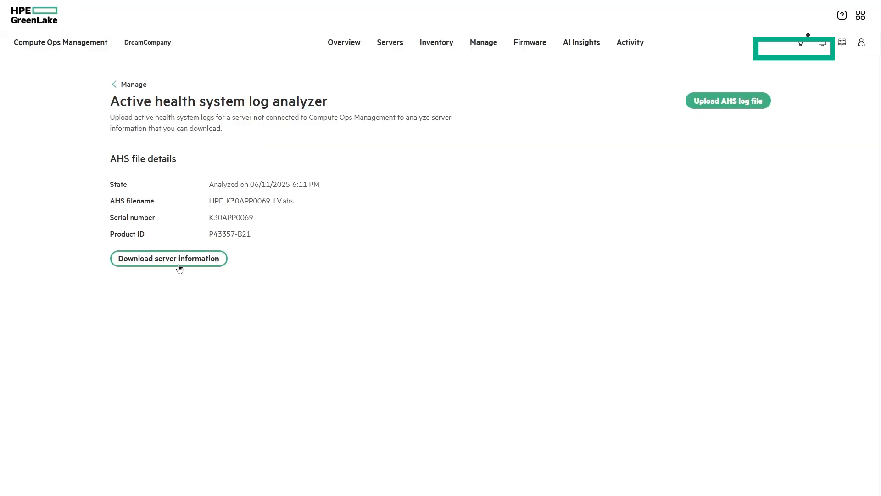
click(168, 258)
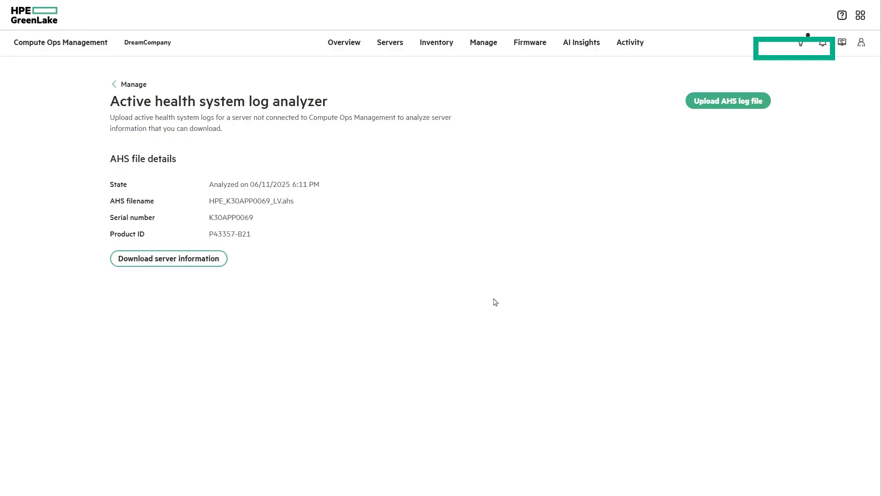
click(168, 258)
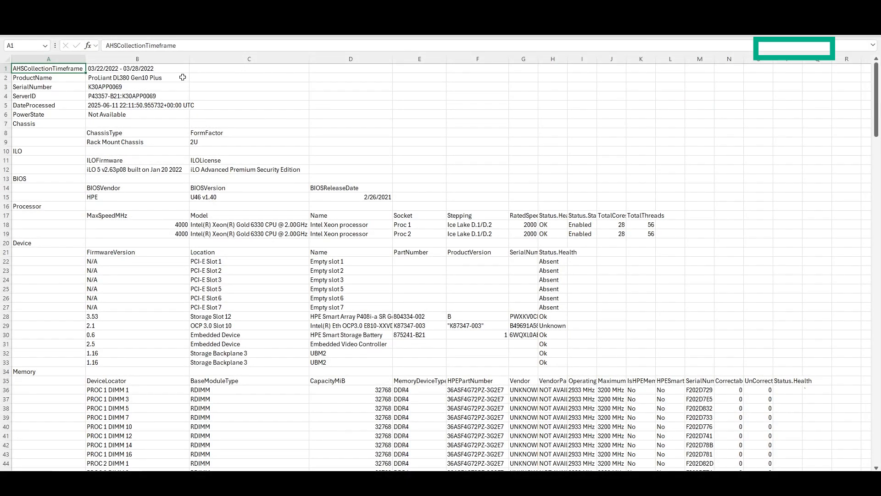
drag(137, 77, 137, 105)
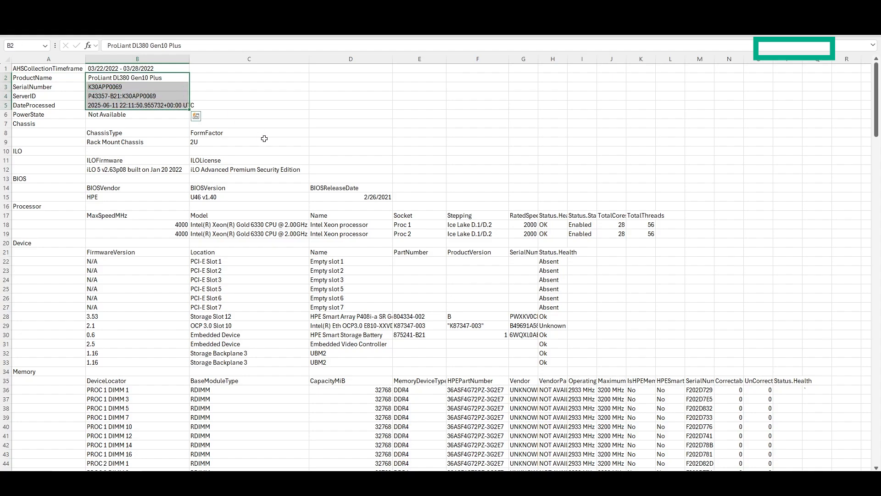
click(137, 170)
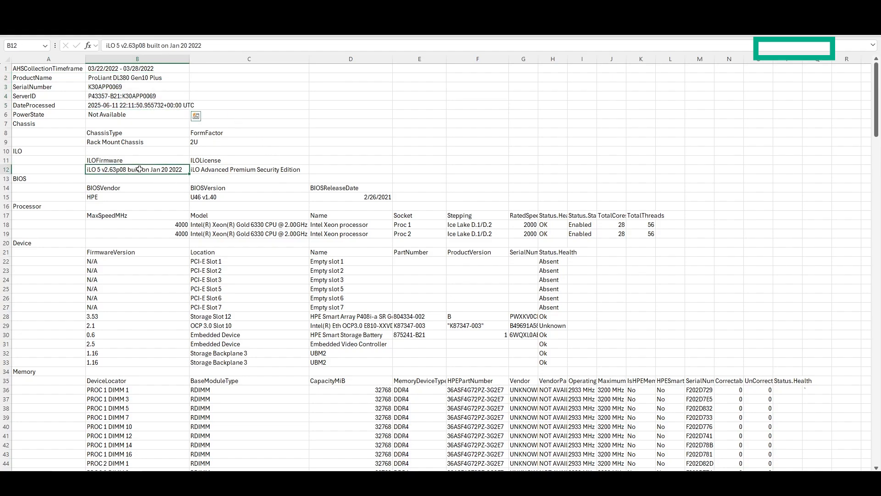
click(249, 170)
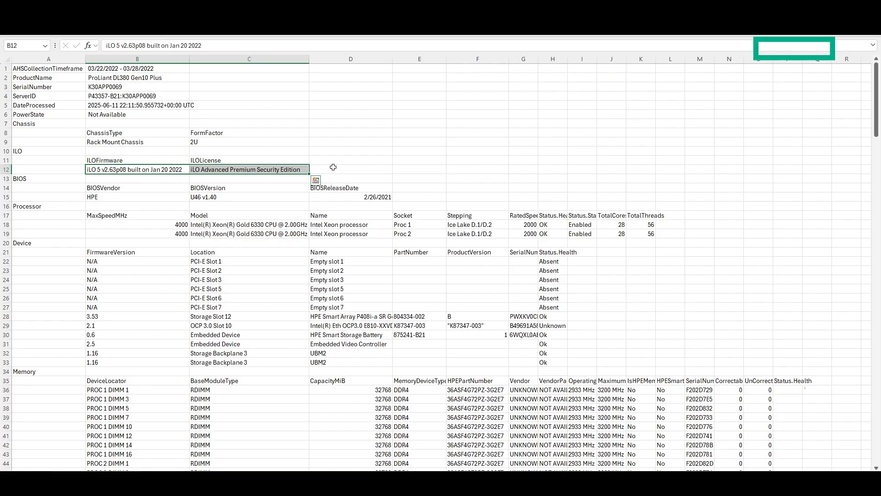
click(350, 170)
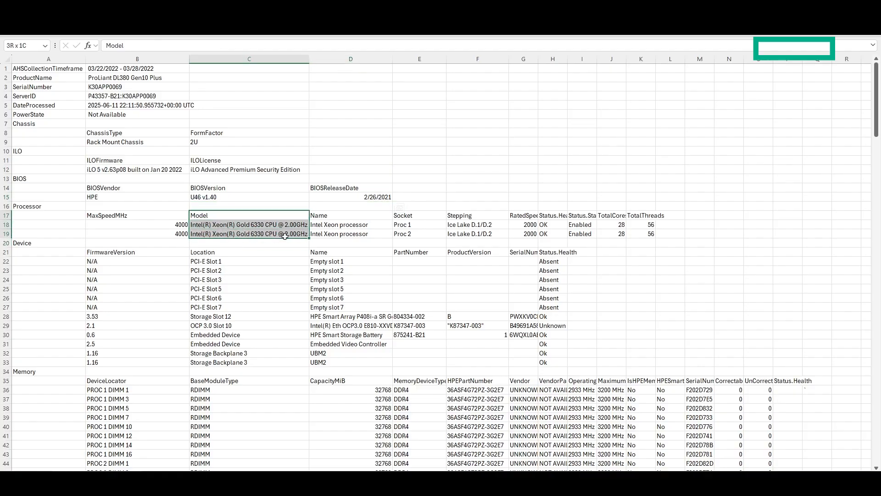
click(249, 225)
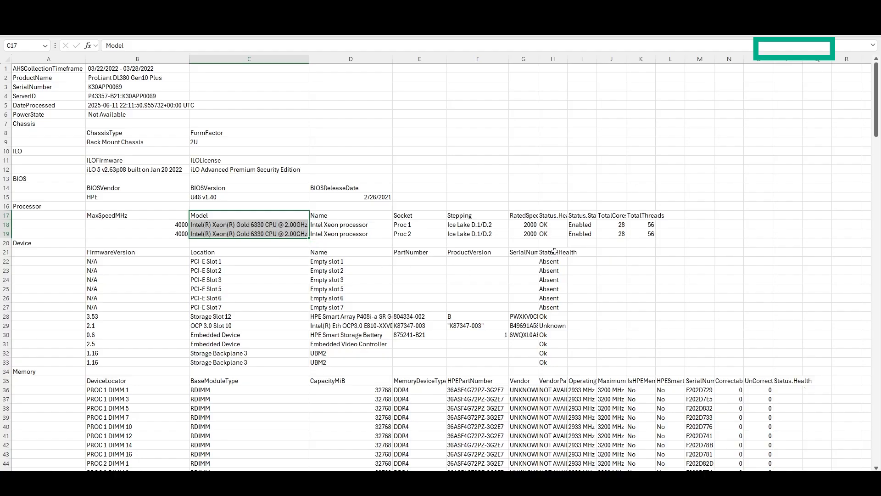
click(553, 252)
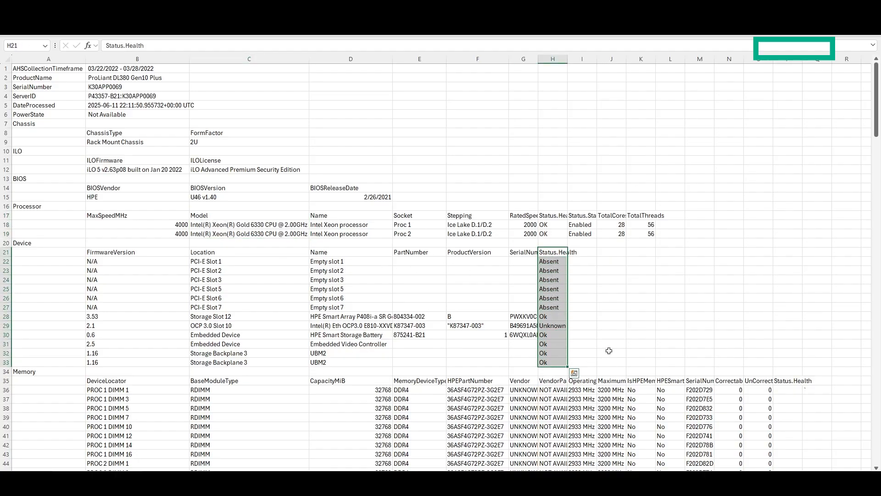
scroll(down, 3)
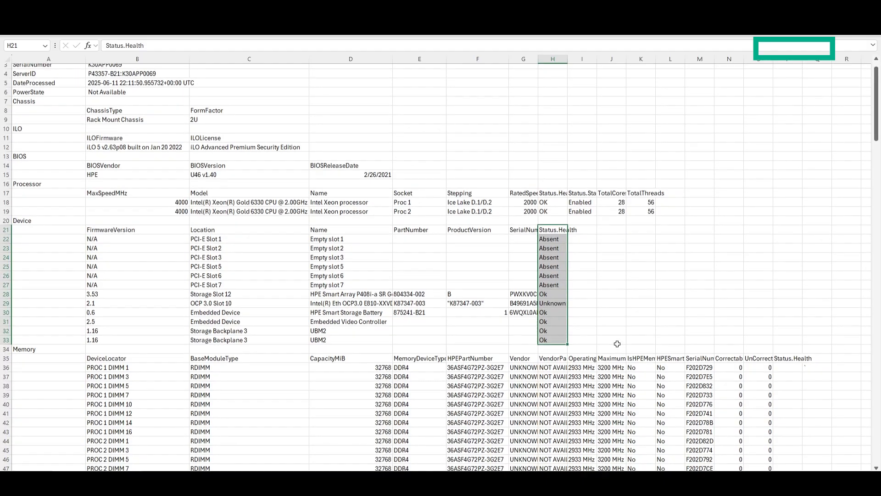
scroll(down, 3)
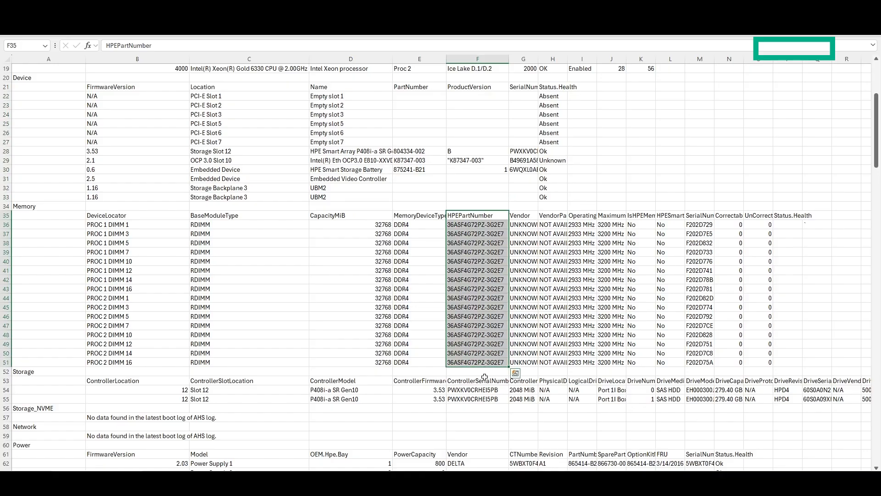
mouse_move(481, 371)
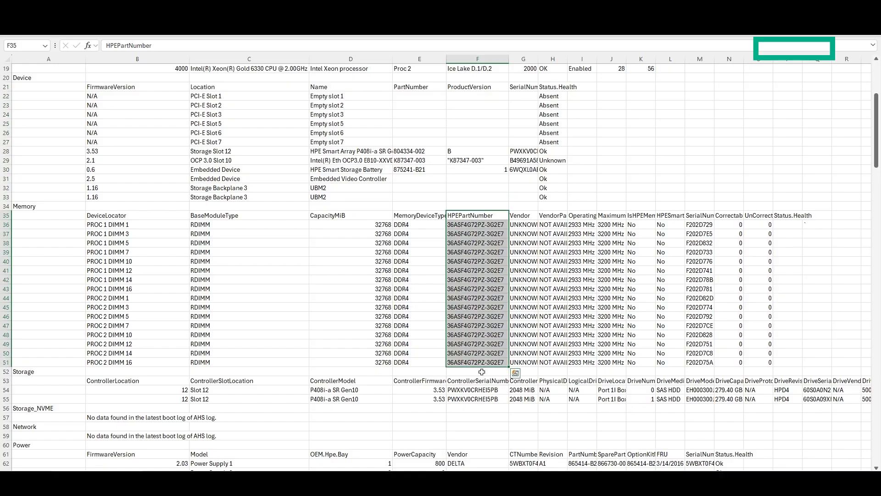
scroll(down, 3)
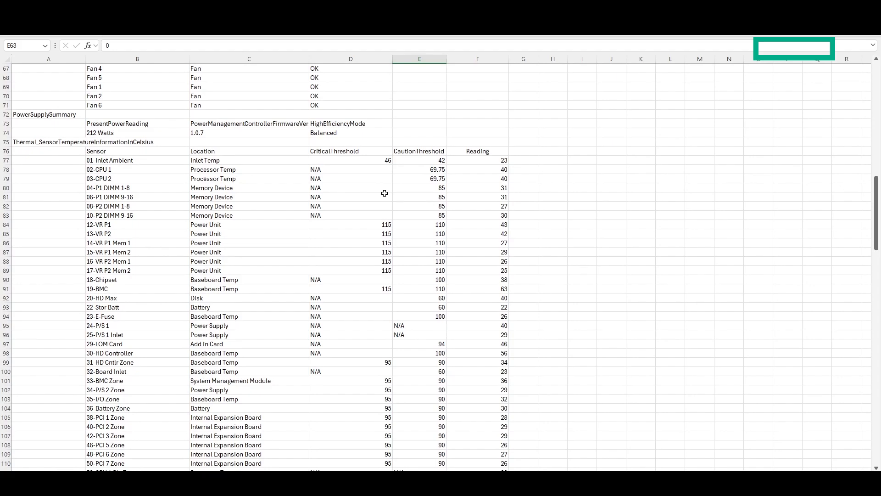
scroll(down, 3)
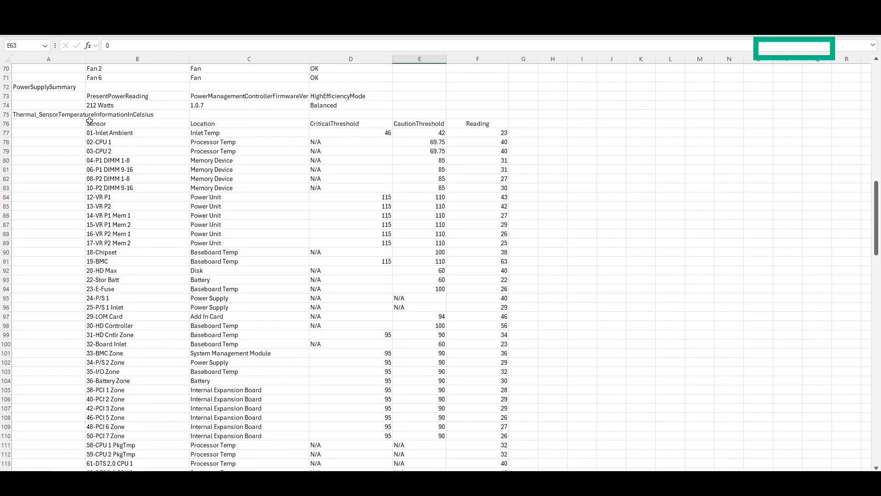
click(48, 114)
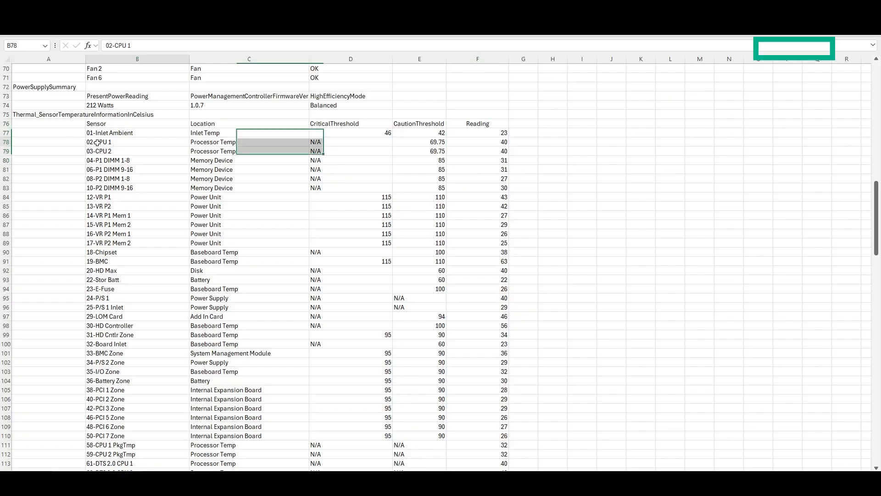
click(477, 206)
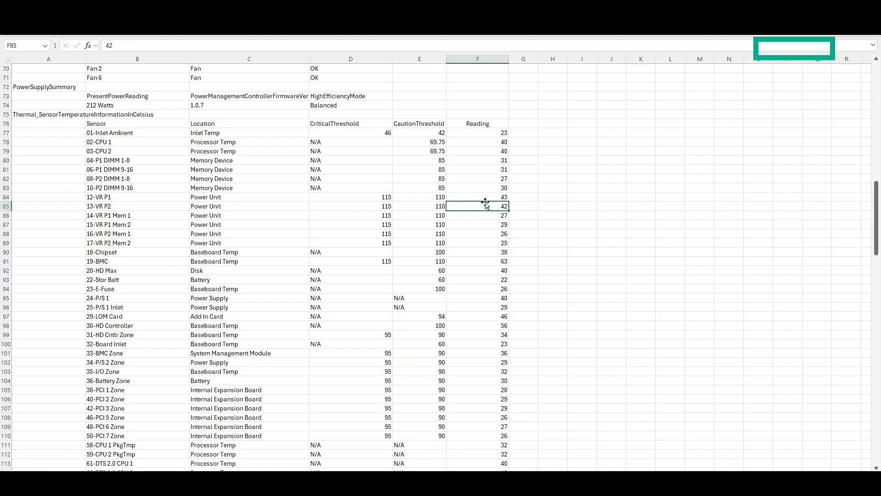
scroll(down, 3)
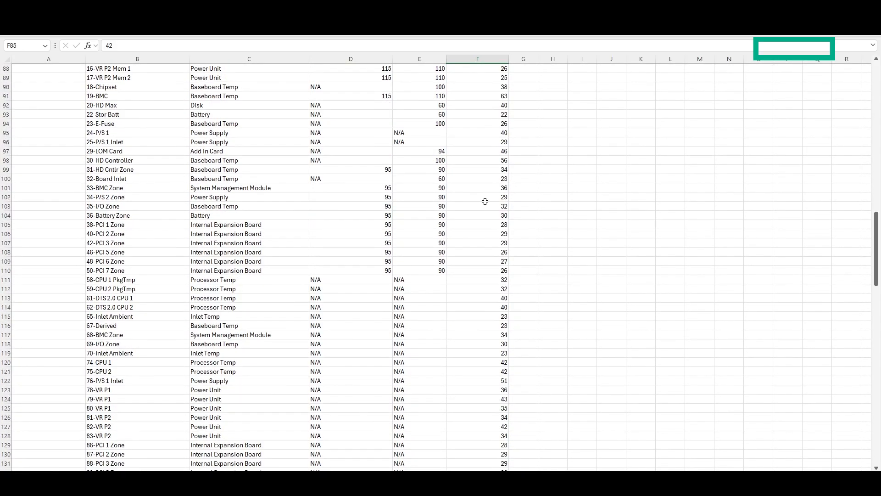
scroll(down, 3)
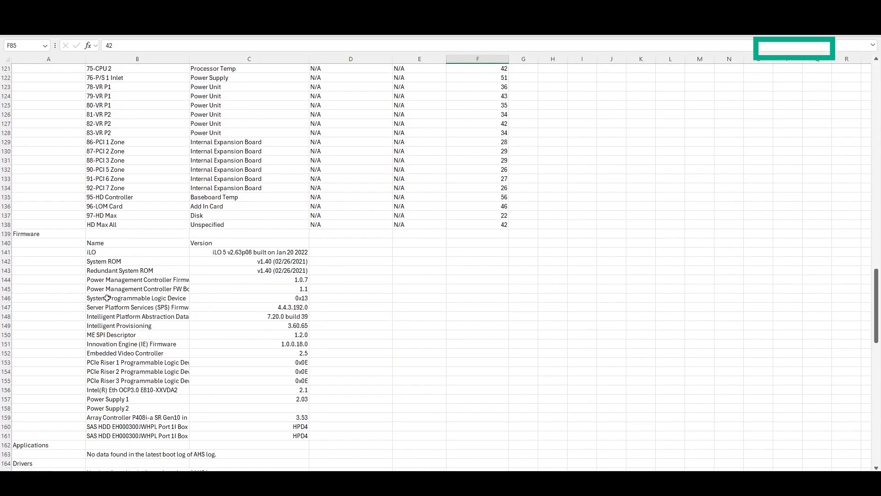
scroll(down, 3)
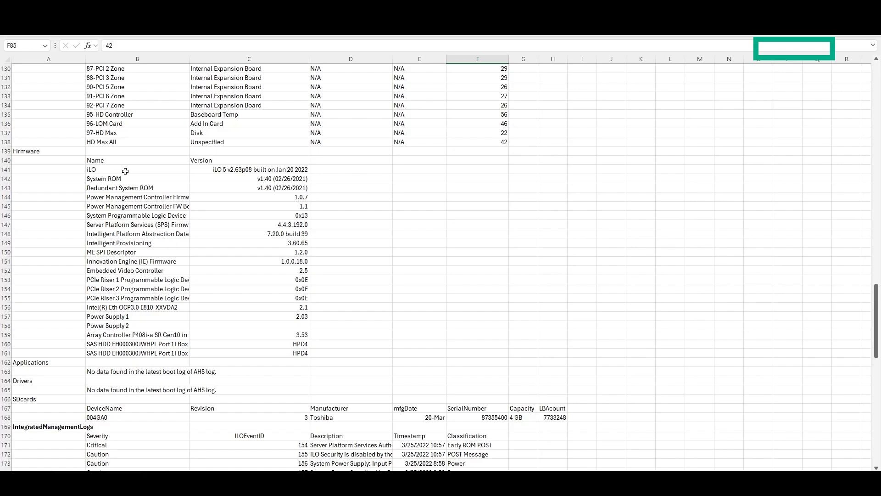
mouse_move(236, 160)
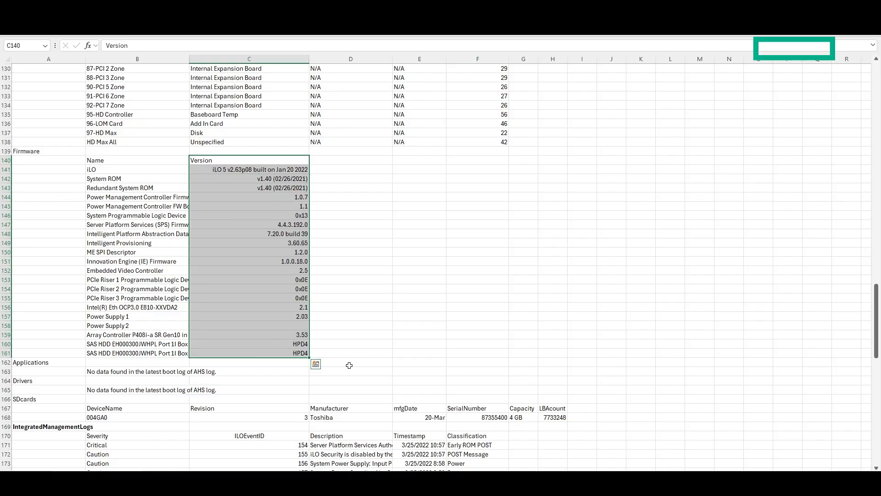
click(350, 198)
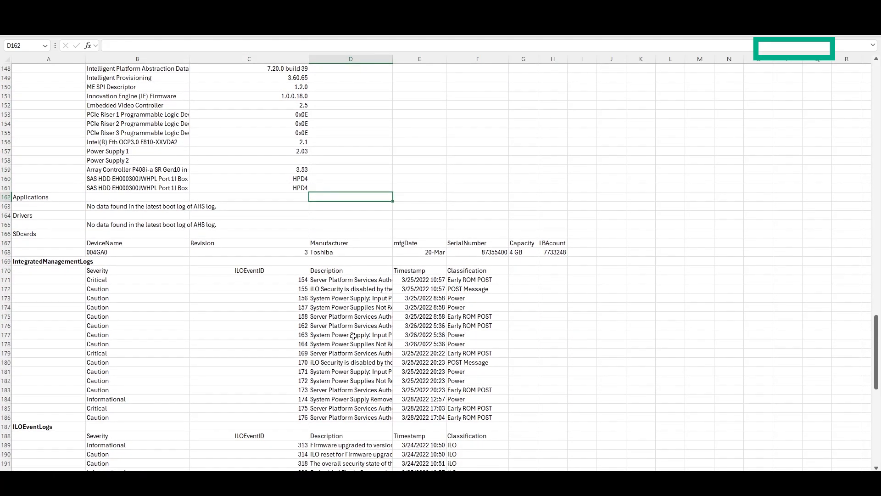
click(350, 334)
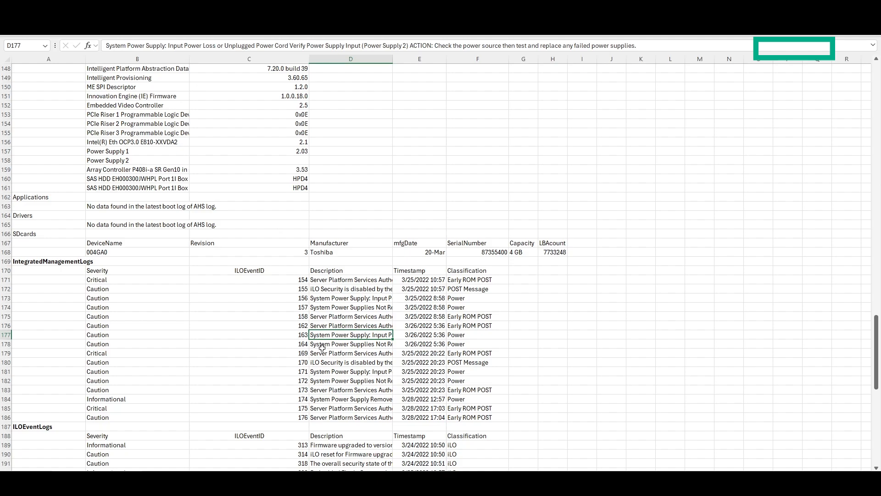
click(350, 343)
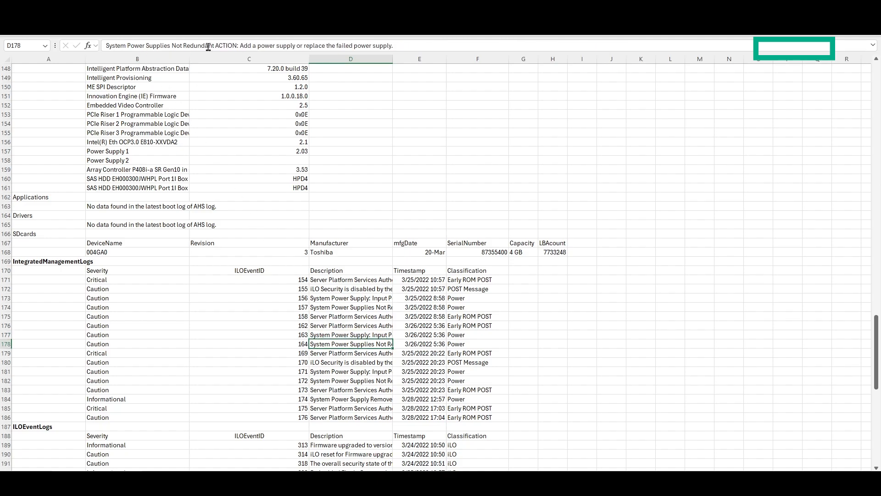
scroll(down, 3)
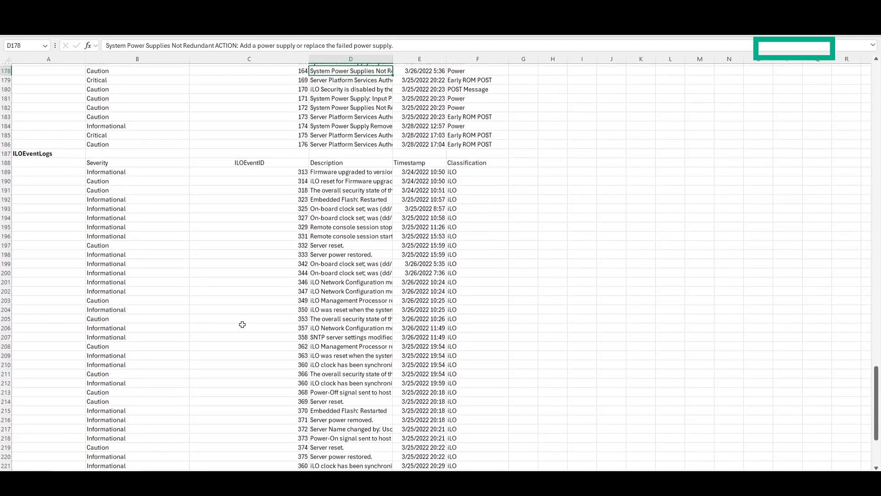
scroll(down, 3)
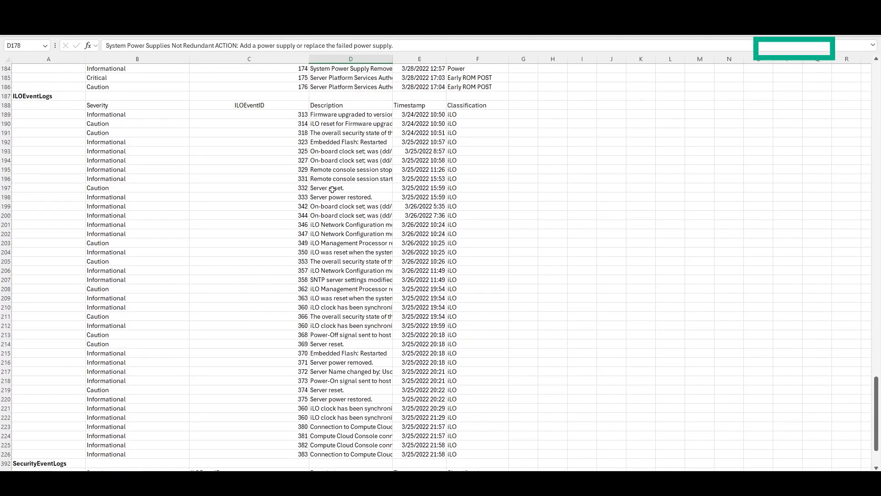
mouse_move(334, 218)
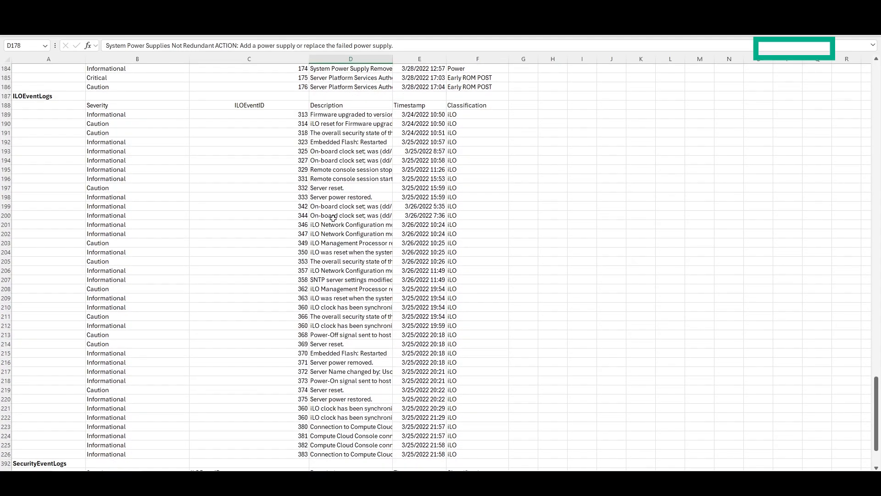
scroll(down, 3)
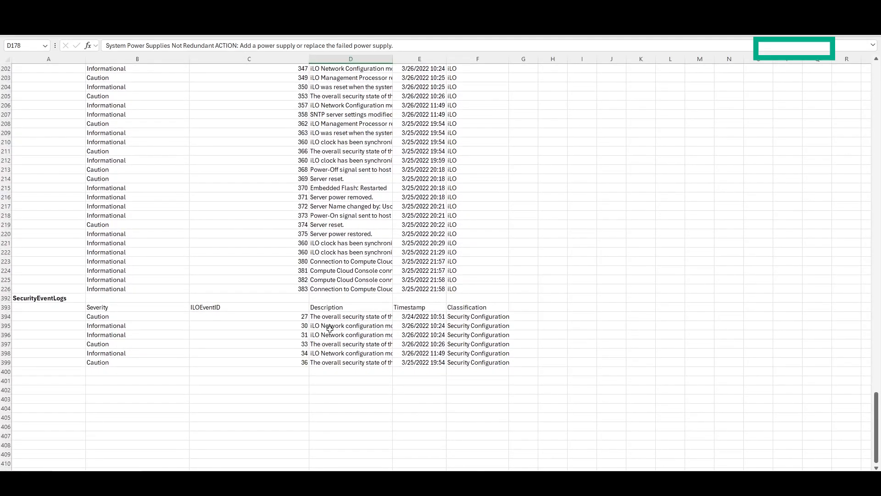